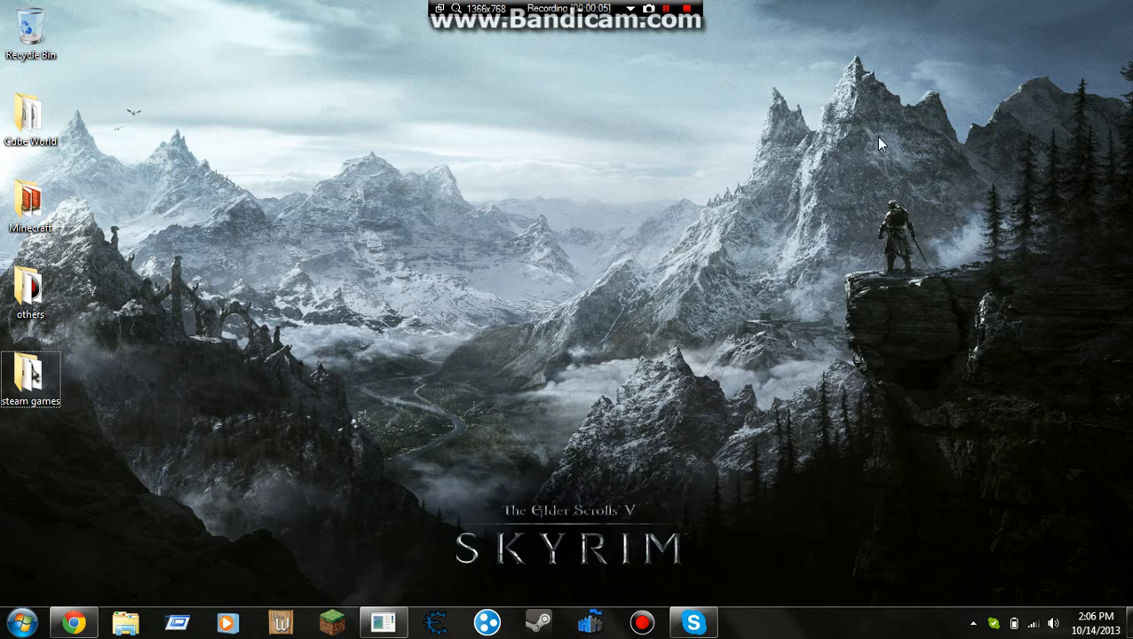
pyautogui.moveTo(815, 55)
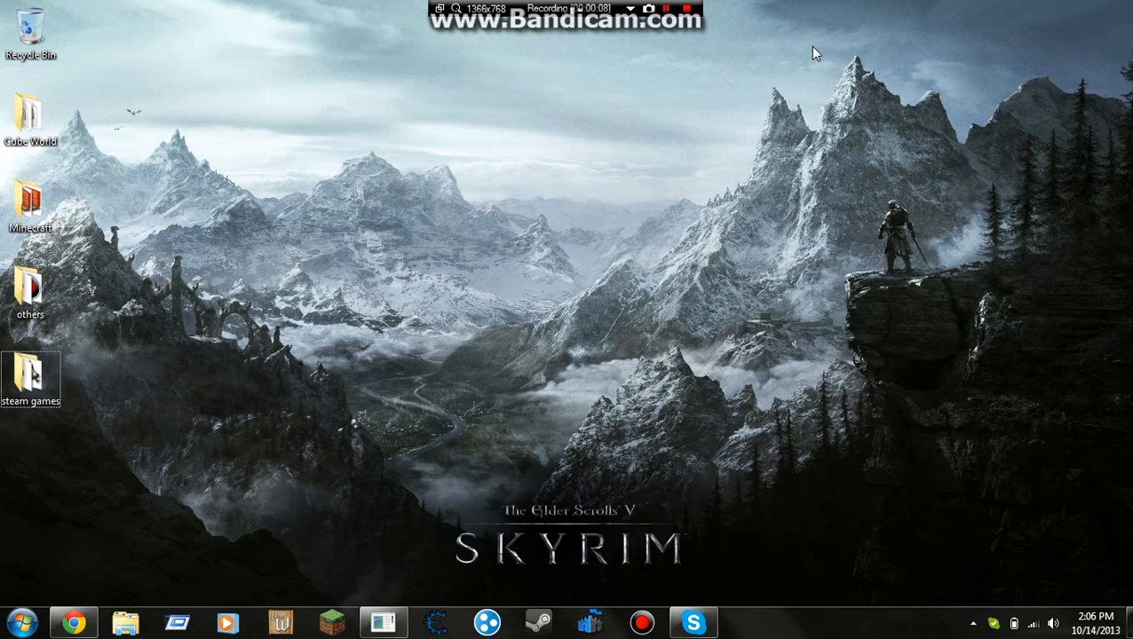
pyautogui.moveTo(701, 314)
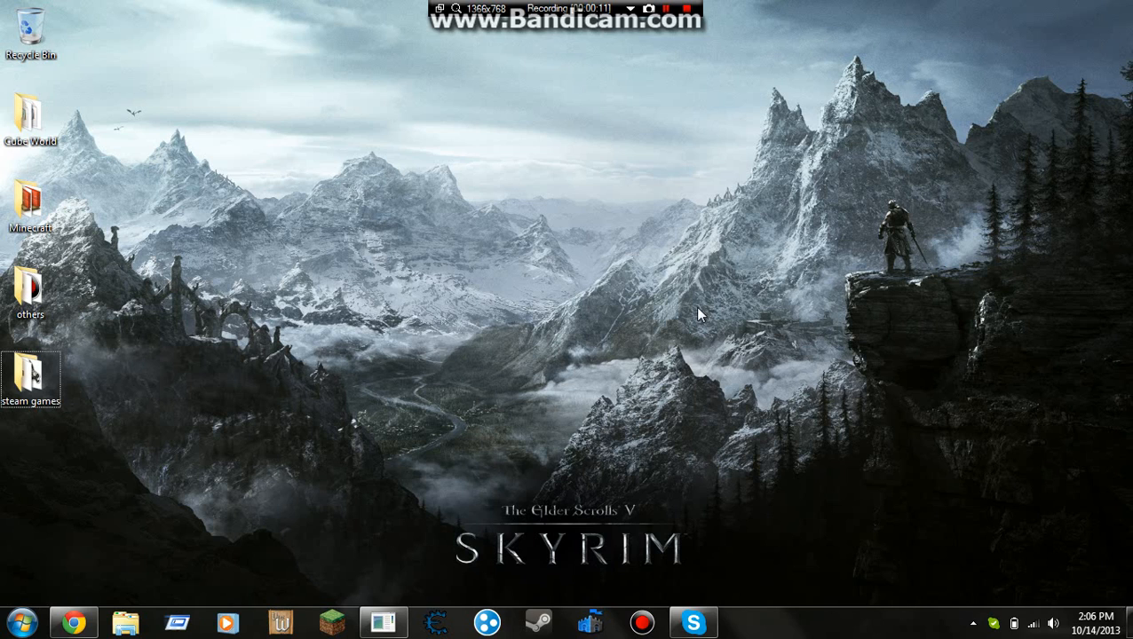
pyautogui.moveTo(611, 319)
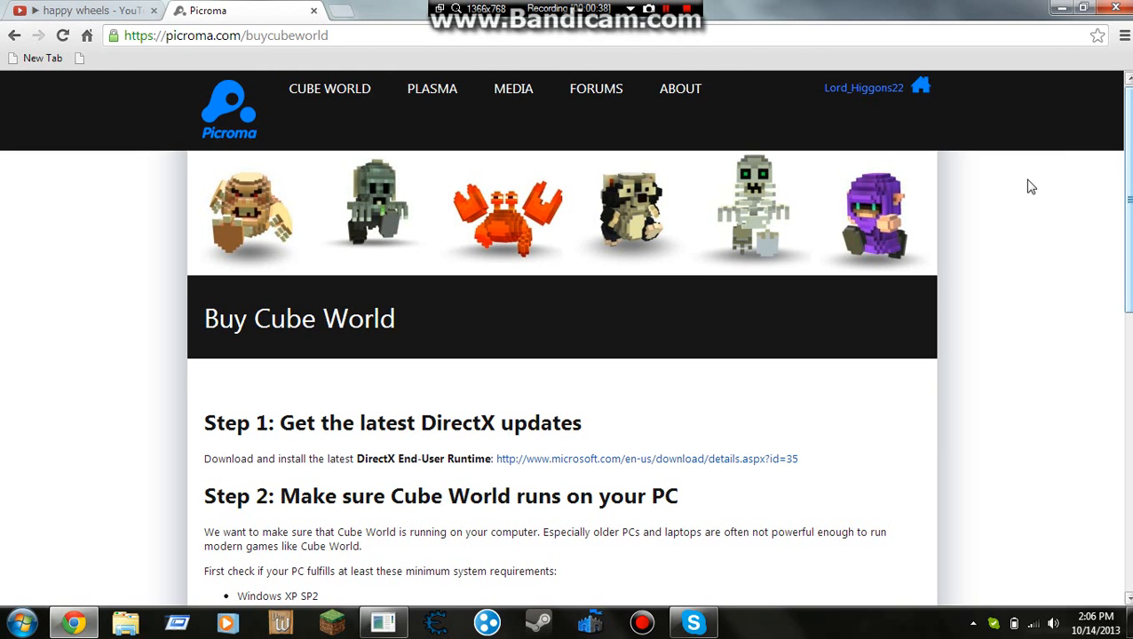
# Scroll to Step 1 and follow the DirectX End-User Runtime link to Microsoft's download page
pyautogui.scroll(-3)
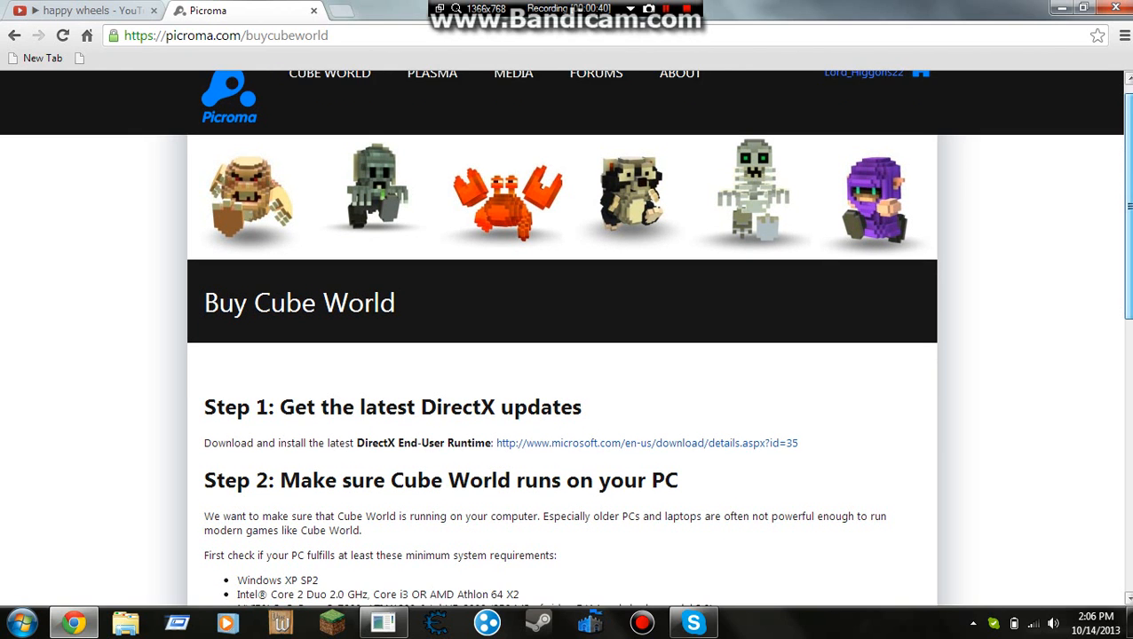
pyautogui.scroll(-3)
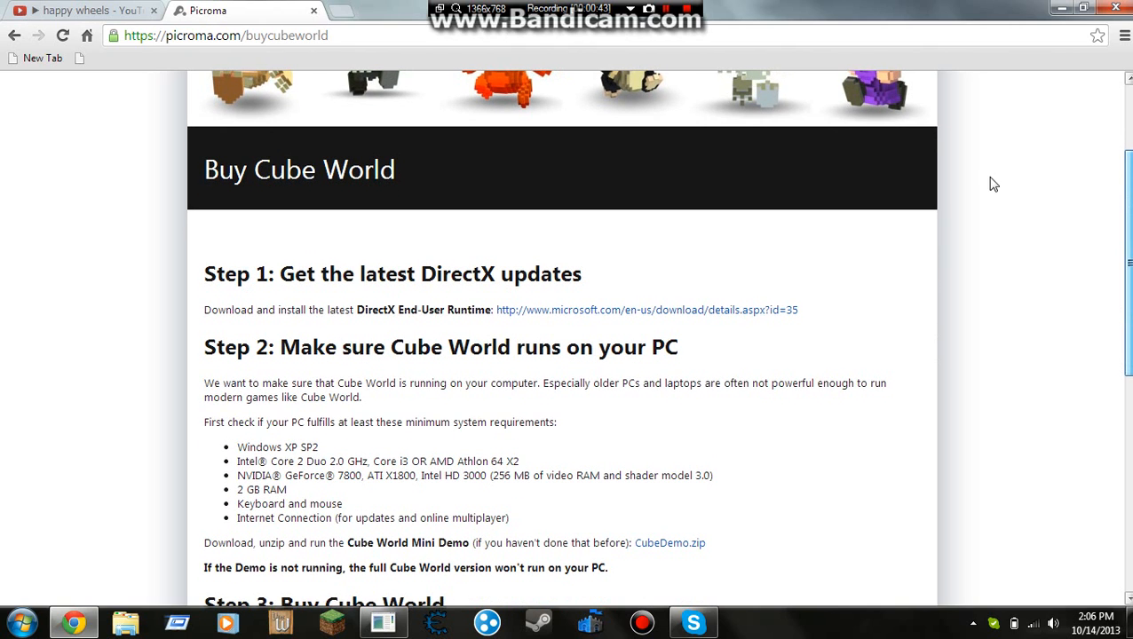
pyautogui.scroll(-3)
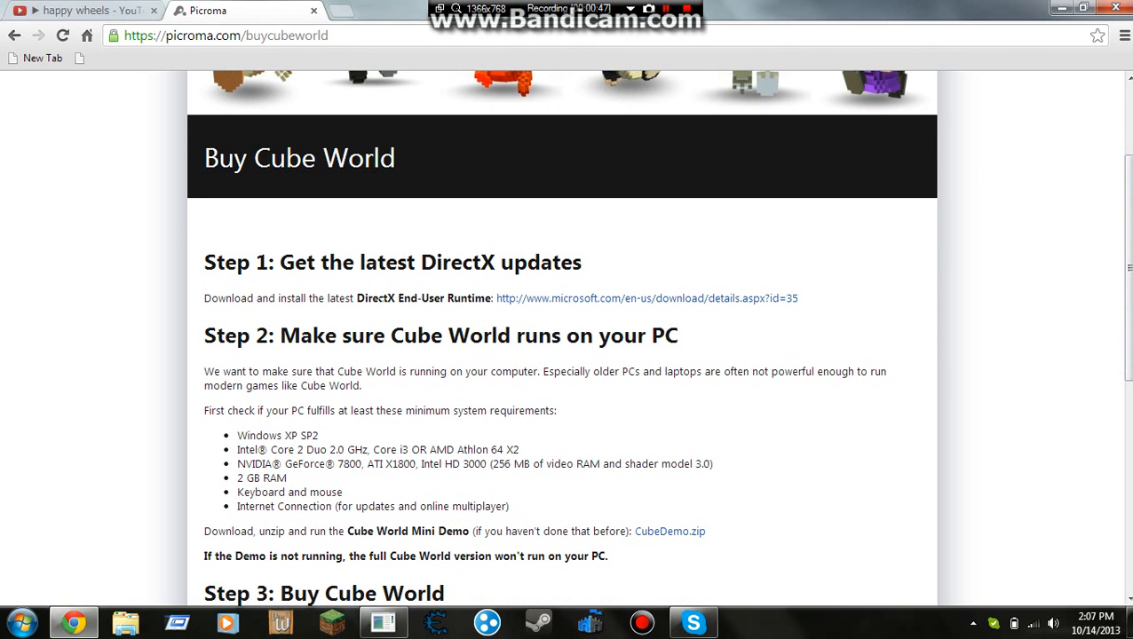
pyautogui.moveTo(481, 284)
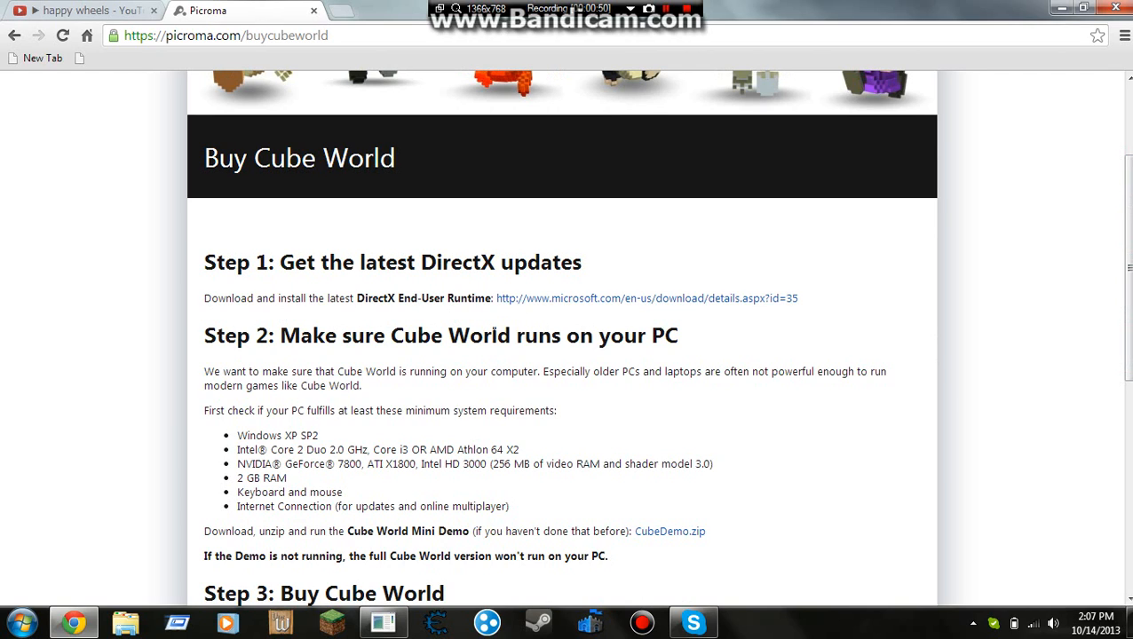
pyautogui.click(650, 299)
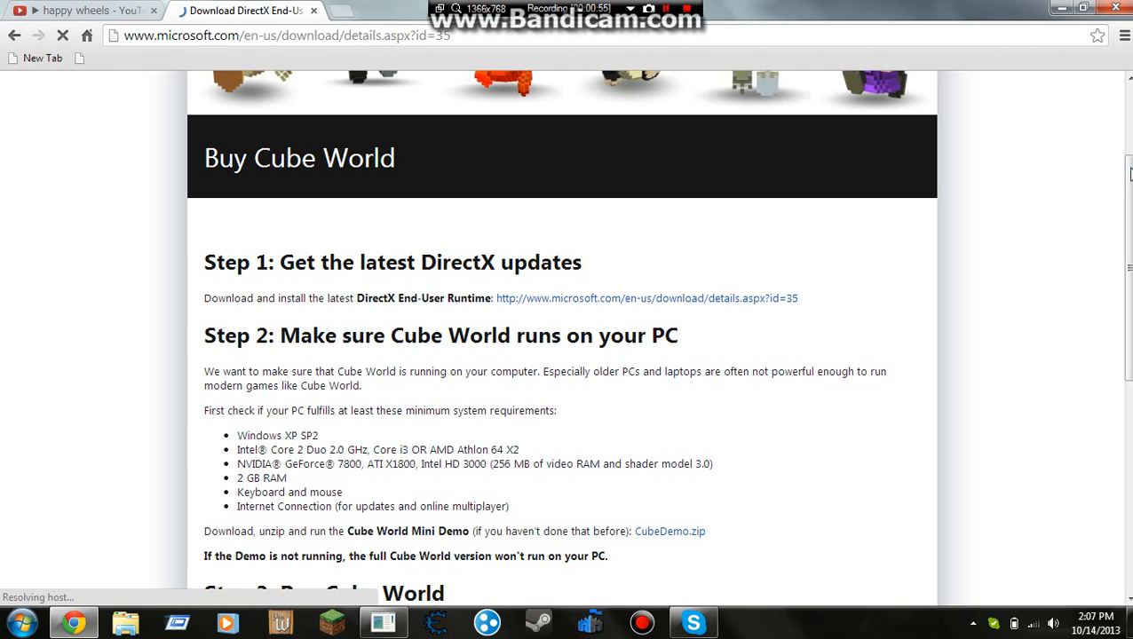
pyautogui.click(656, 298)
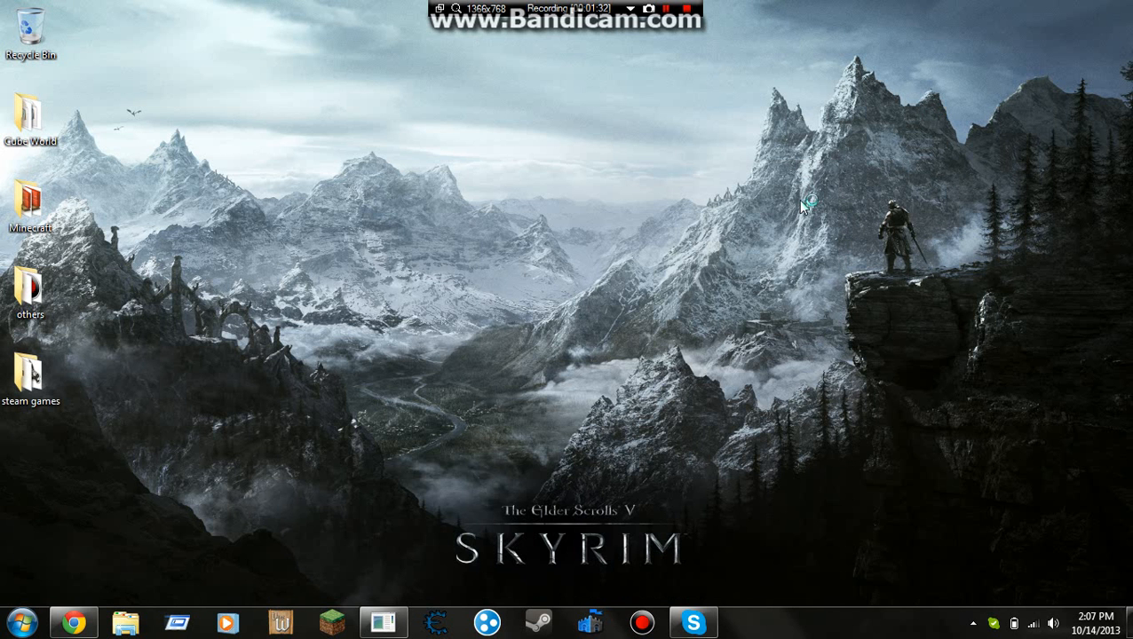
pyautogui.moveTo(210, 407)
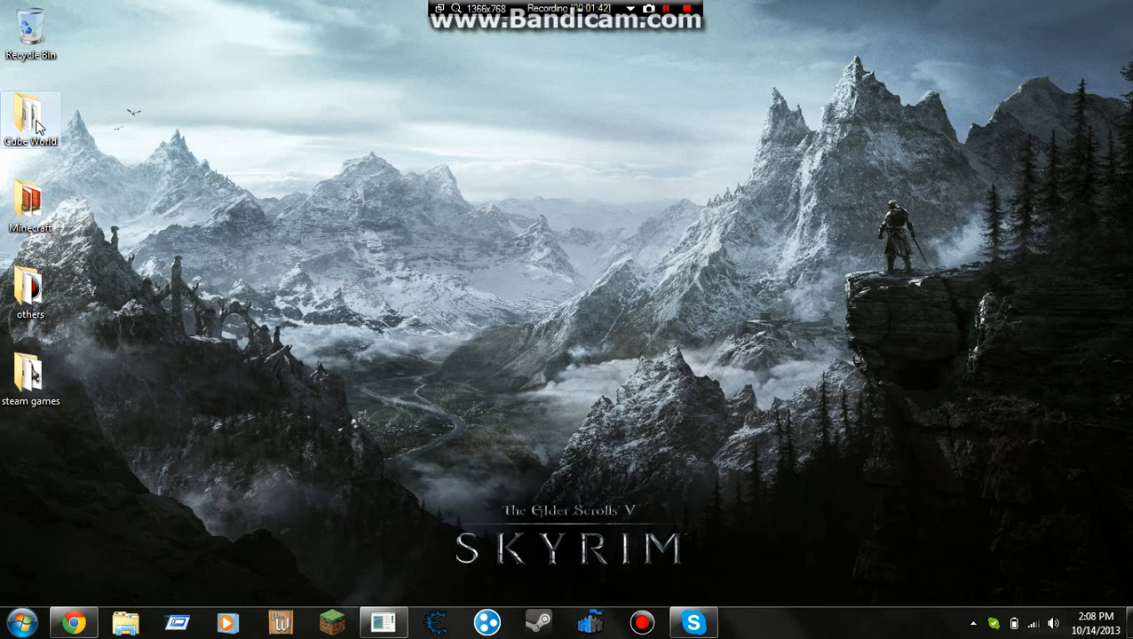
# Open the Cube World folder from the desktop and scroll its file list
pyautogui.doubleClick(28, 114)
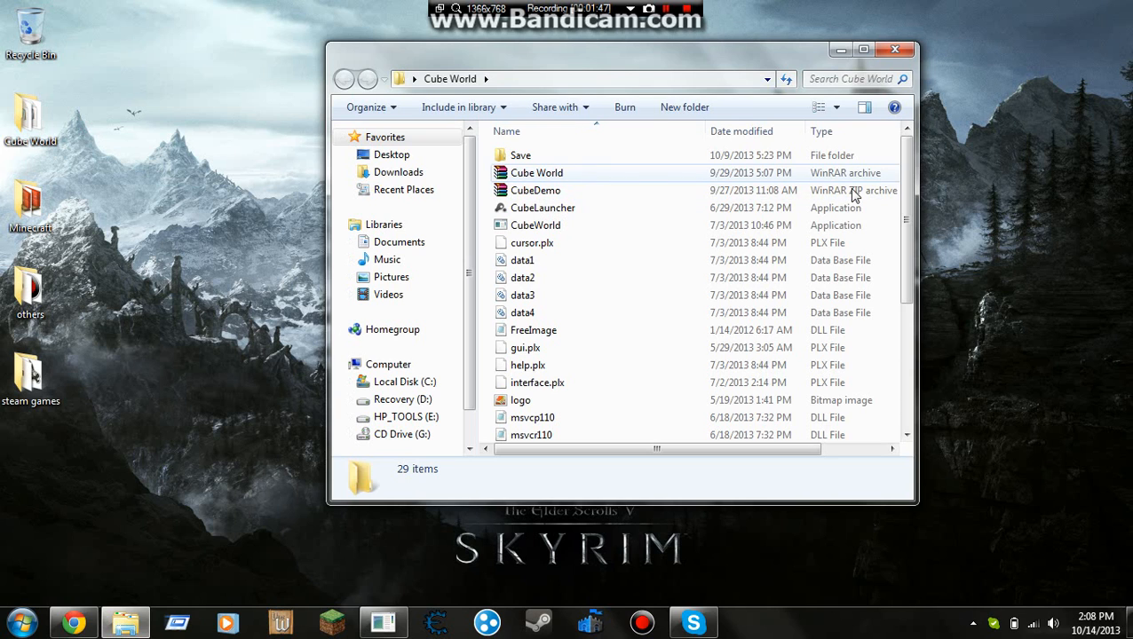
pyautogui.scroll(-3)
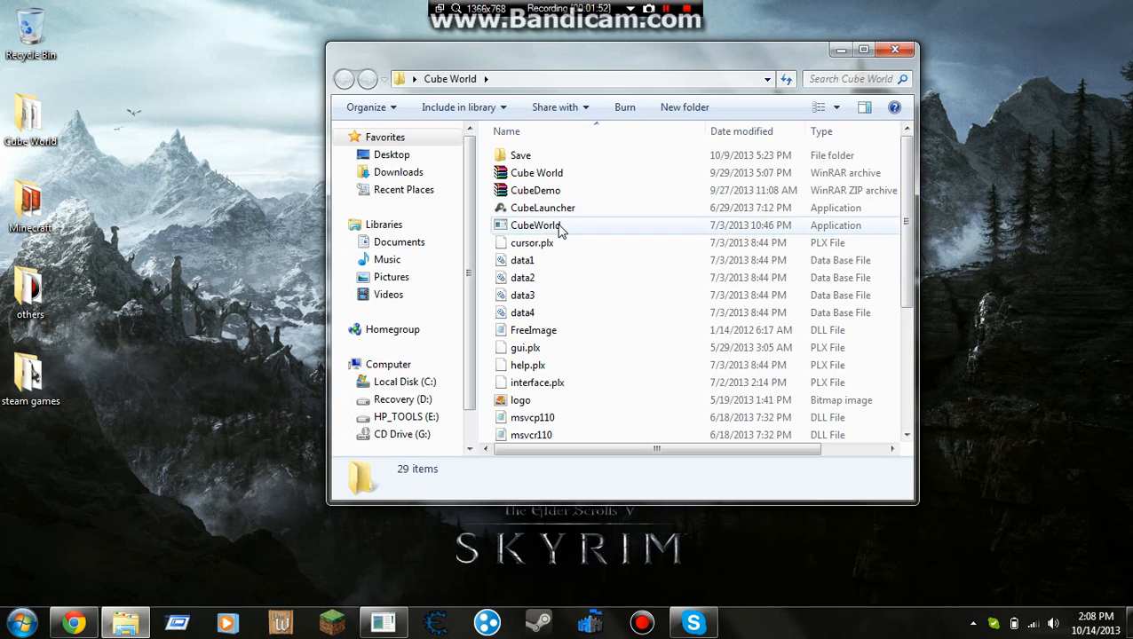
pyautogui.moveTo(561, 221)
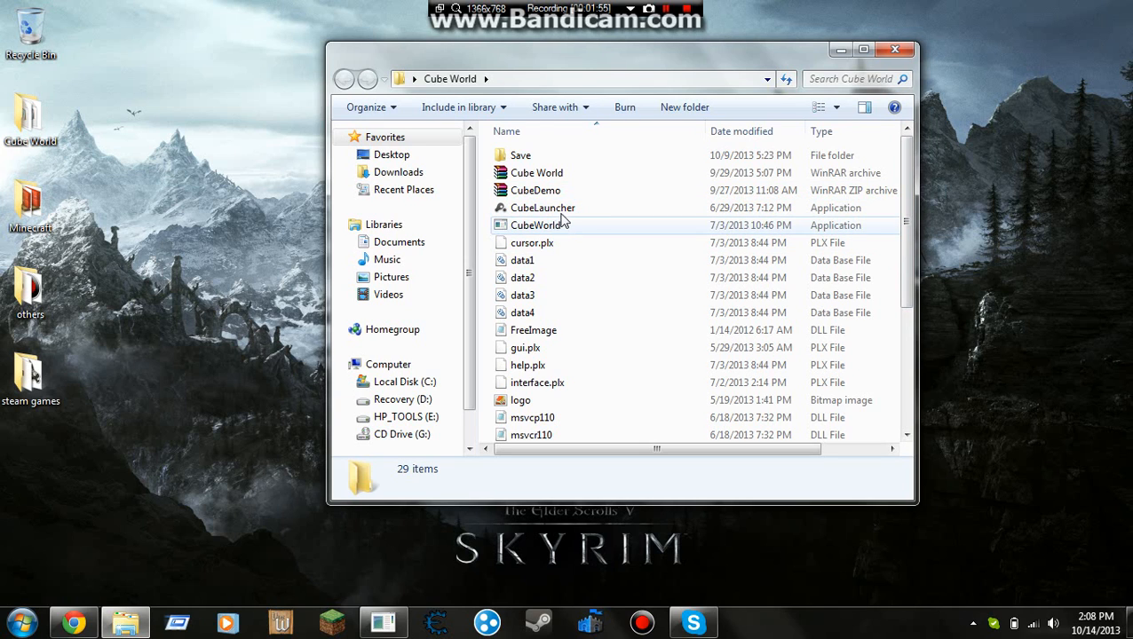
pyautogui.moveTo(526, 217)
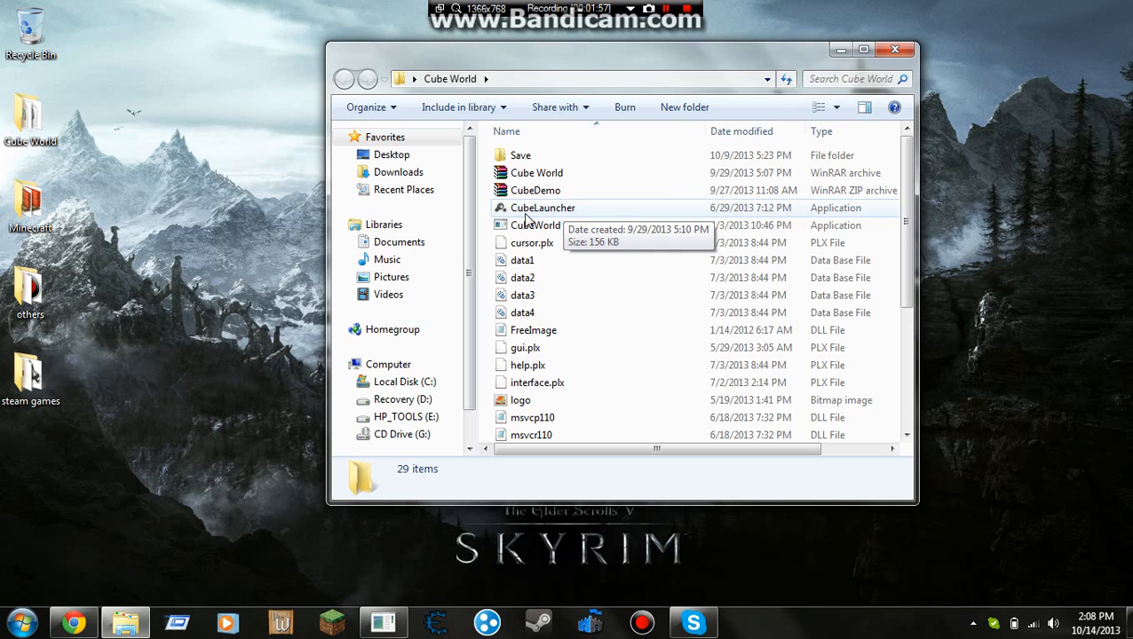
pyautogui.moveTo(547, 233)
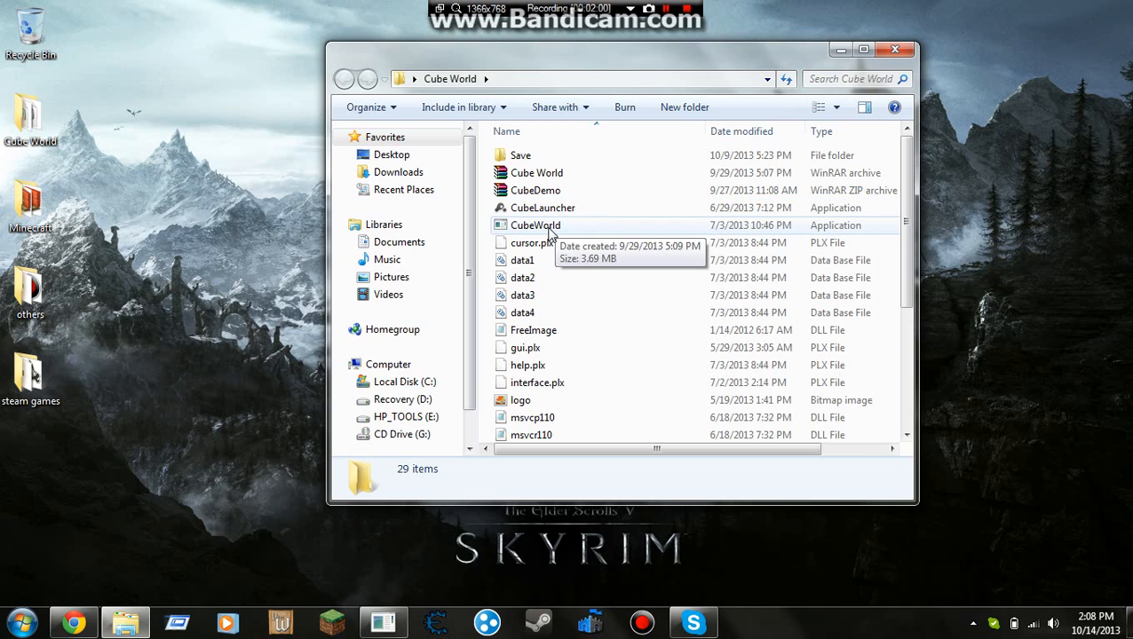
pyautogui.moveTo(561, 280)
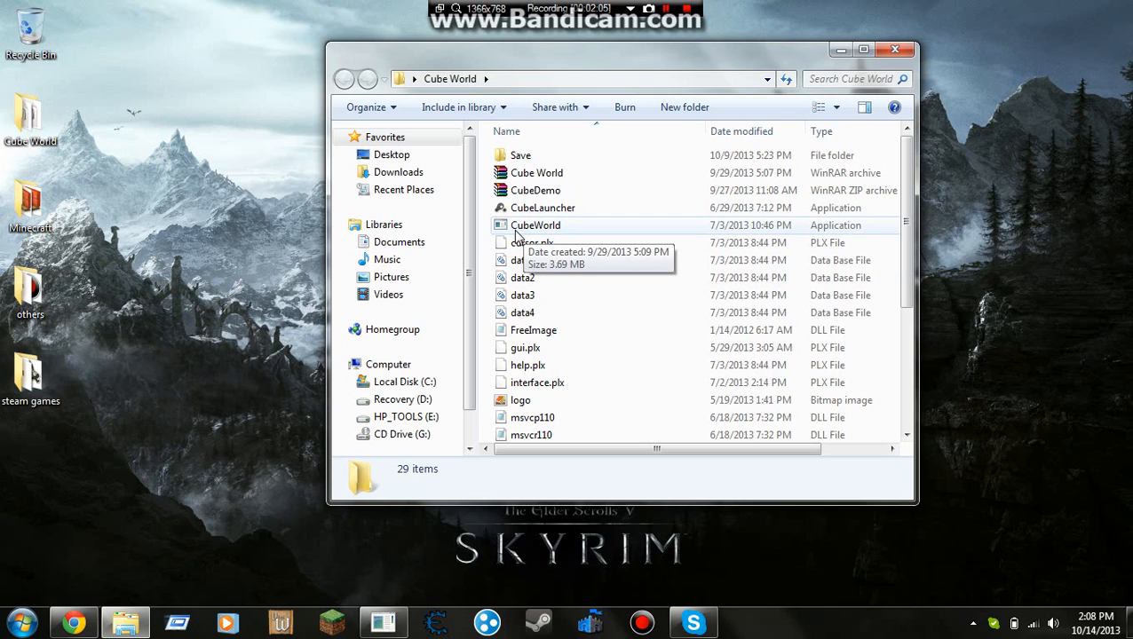
pyautogui.moveTo(511, 236)
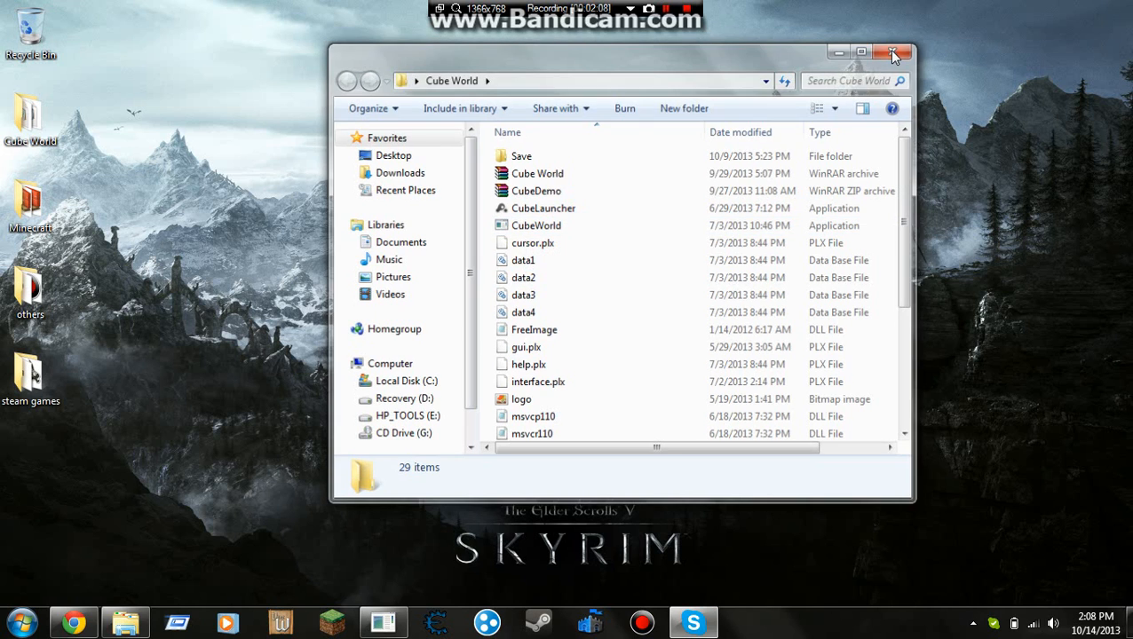
# Close the Cube World folder window, returning to the desktop
pyautogui.click(896, 53)
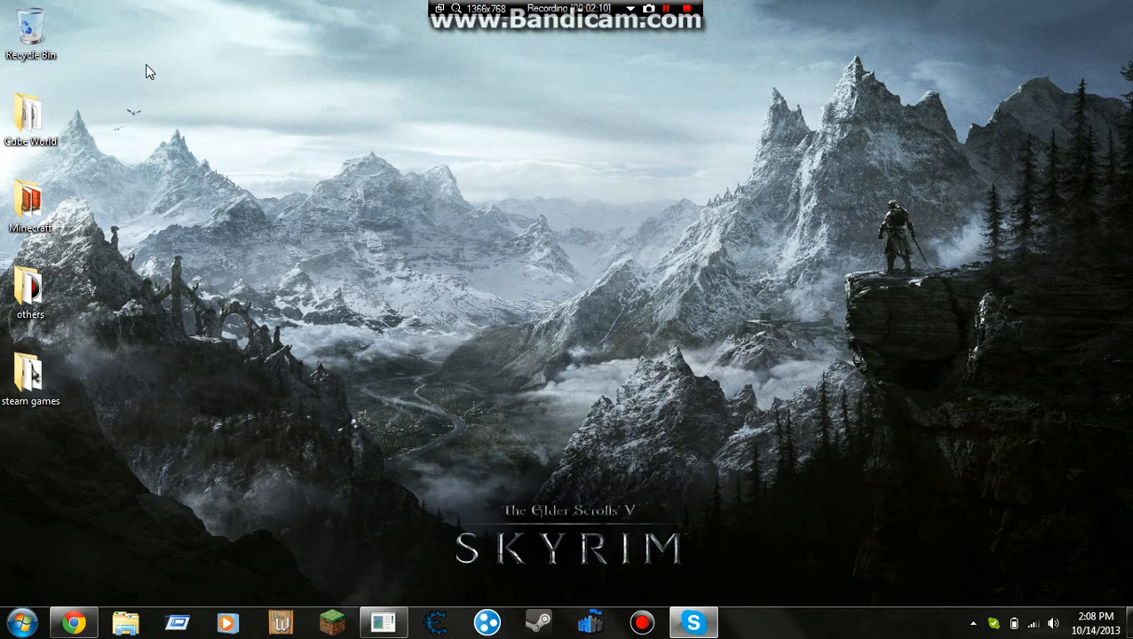
pyautogui.moveTo(547, 250)
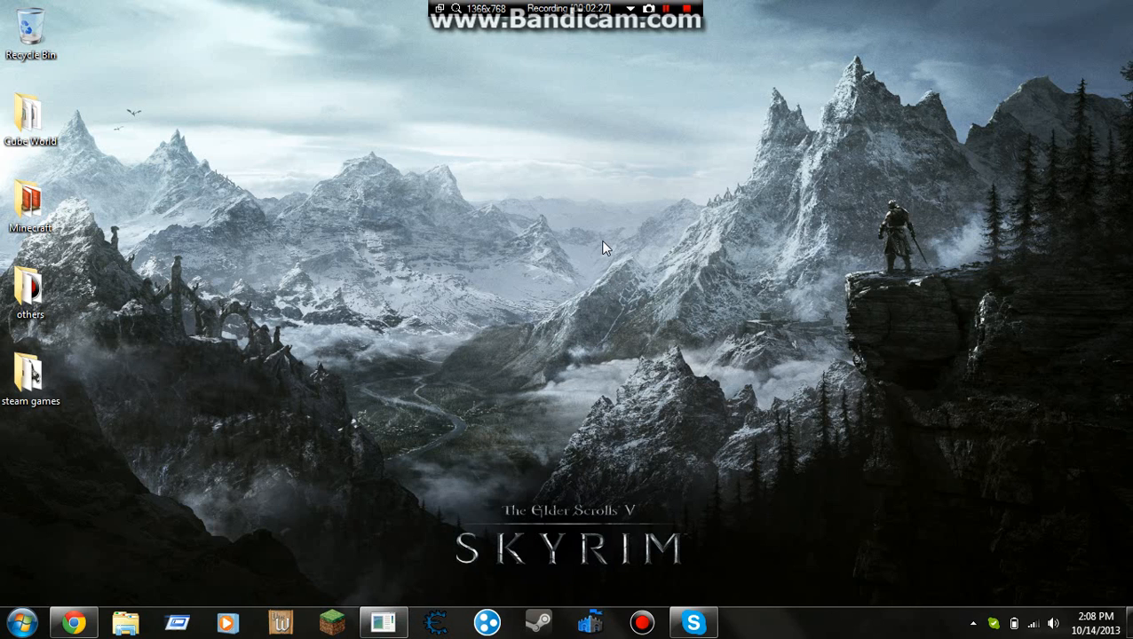
pyautogui.moveTo(616, 235)
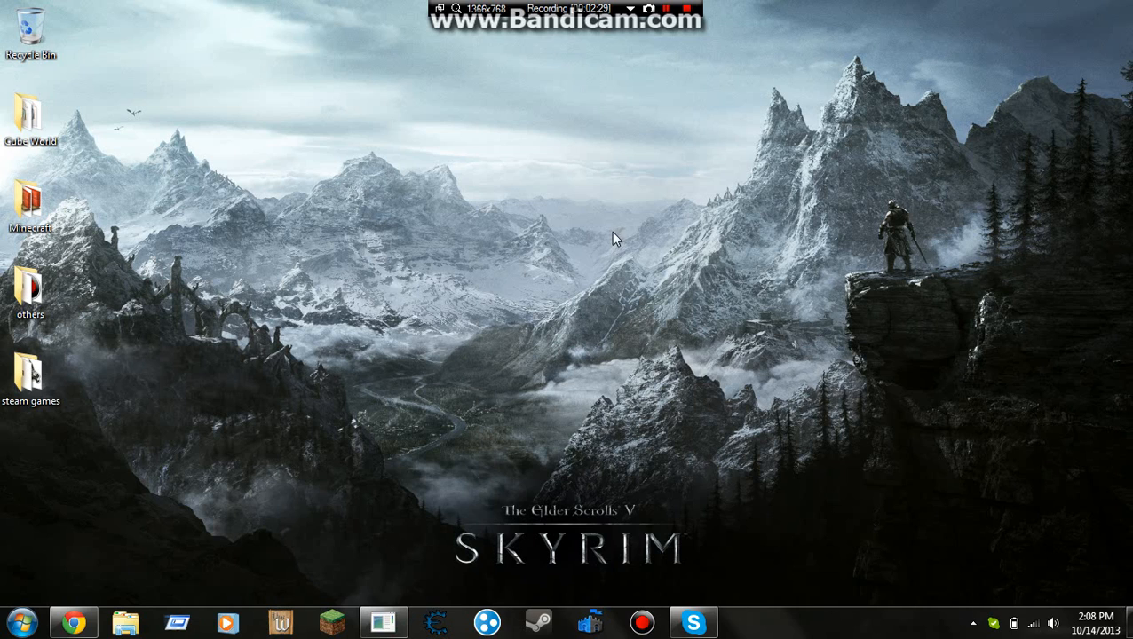
pyautogui.moveTo(735, 191)
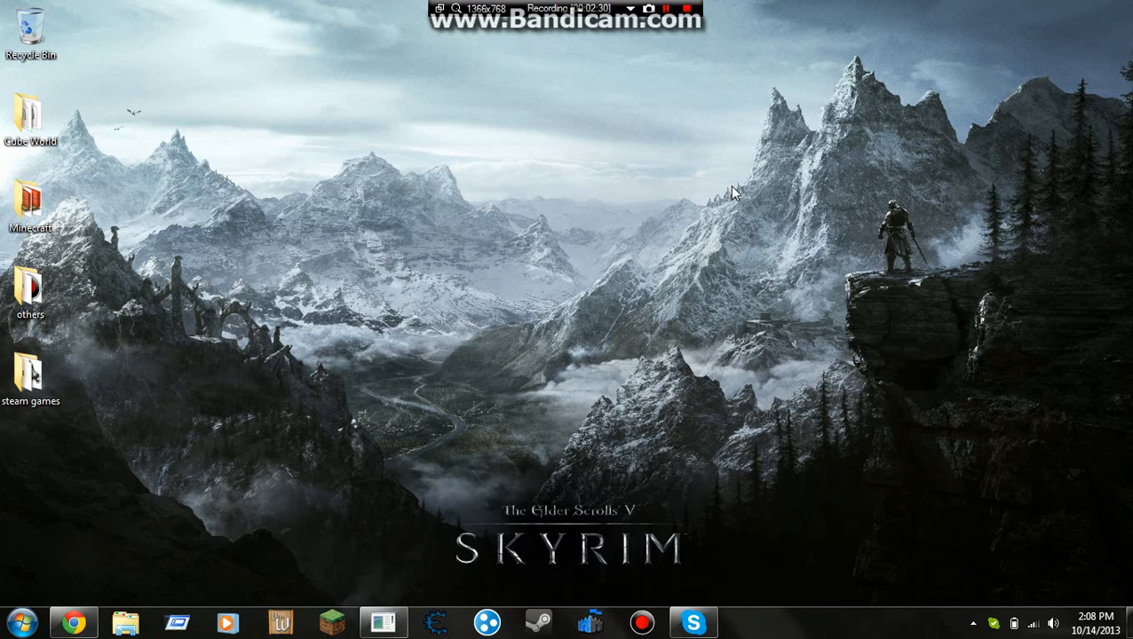
pyautogui.moveTo(856, 163)
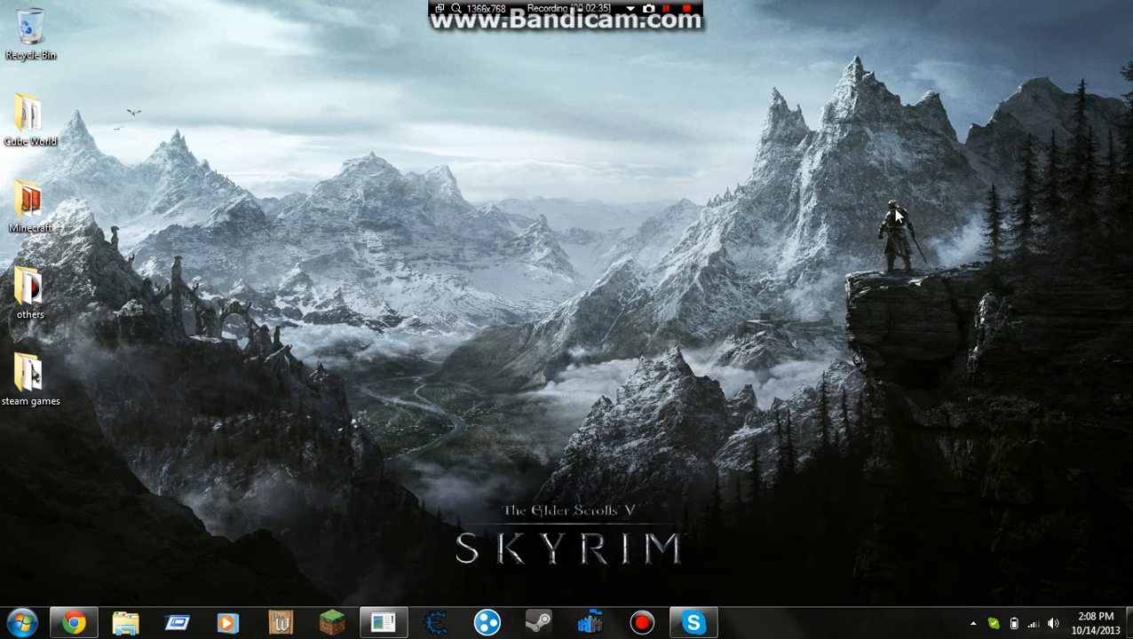
pyautogui.moveTo(647, 157)
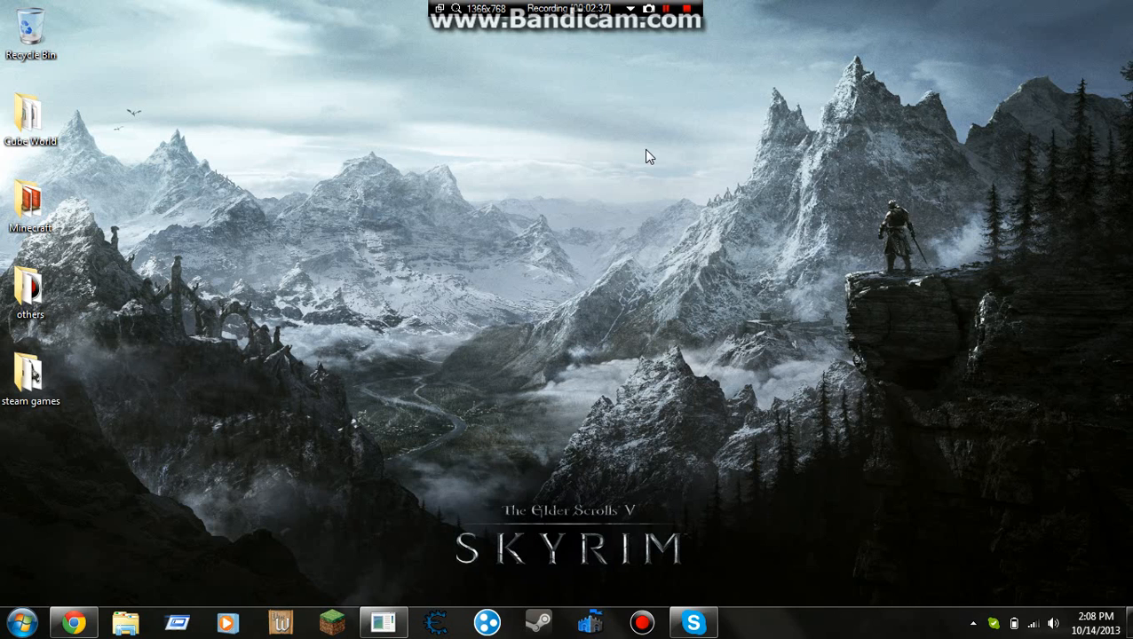
pyautogui.moveTo(678, 110)
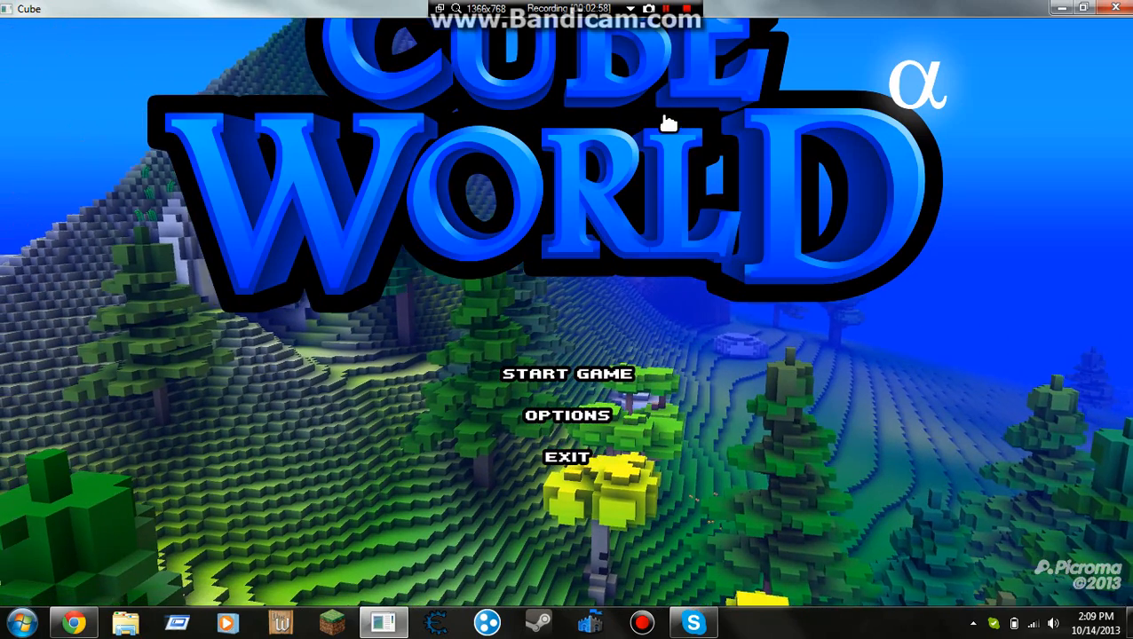
pyautogui.moveTo(628, 160)
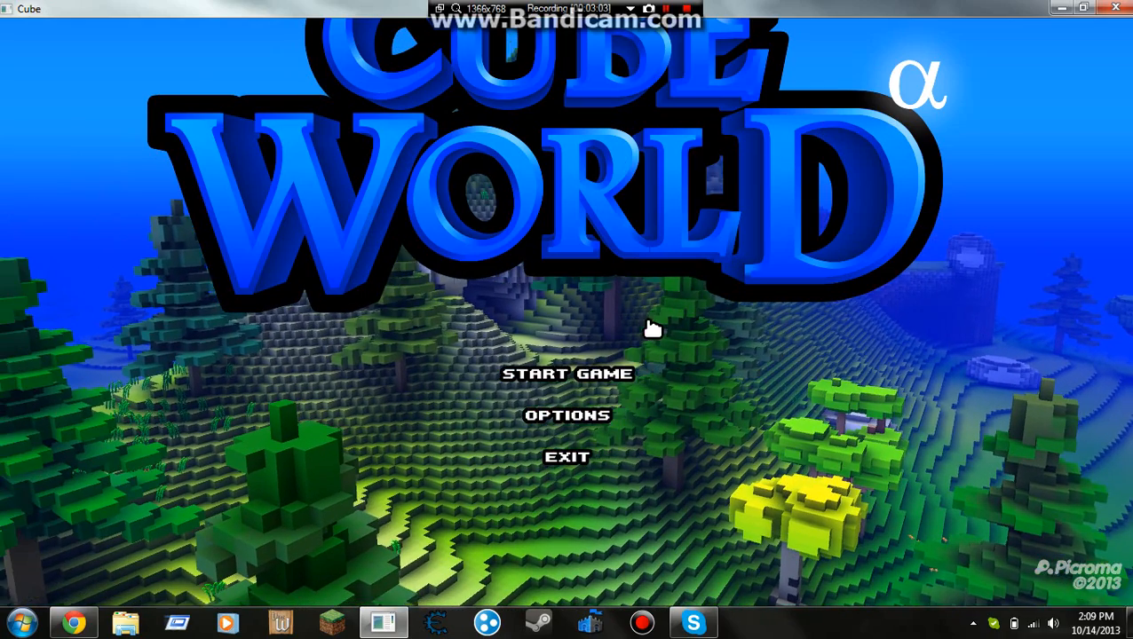
pyautogui.click(568, 373)
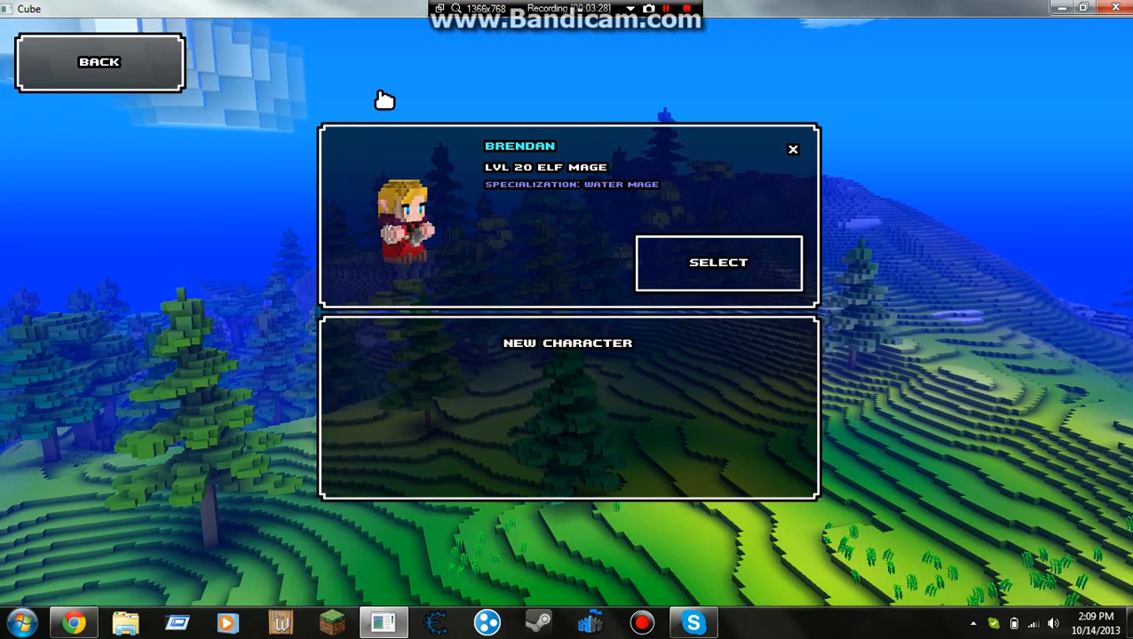
pyautogui.click(99, 60)
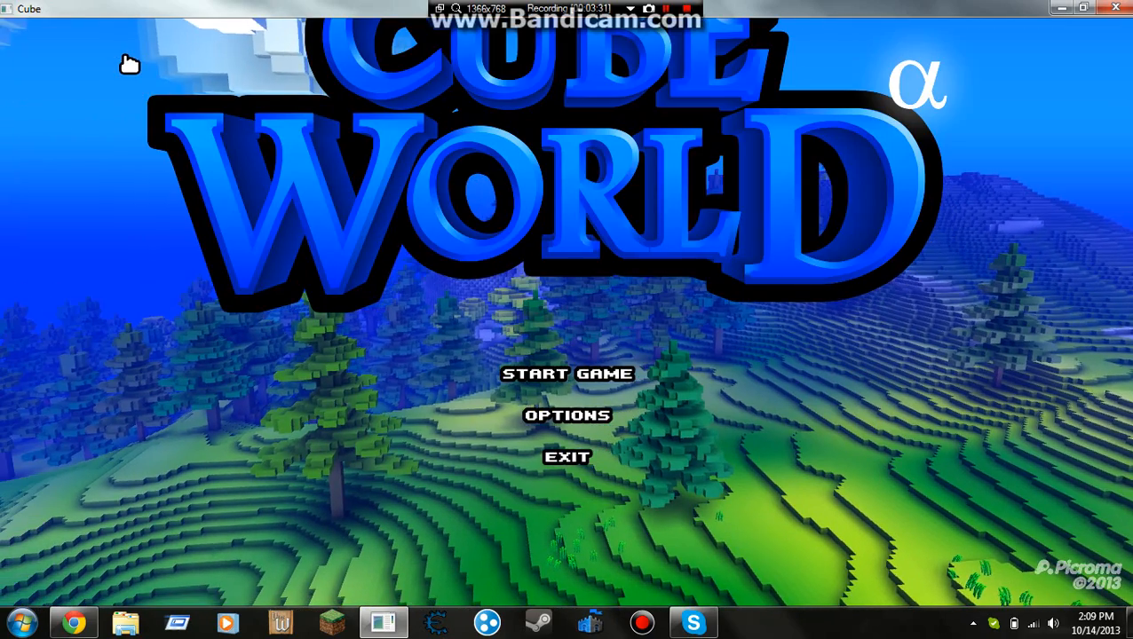